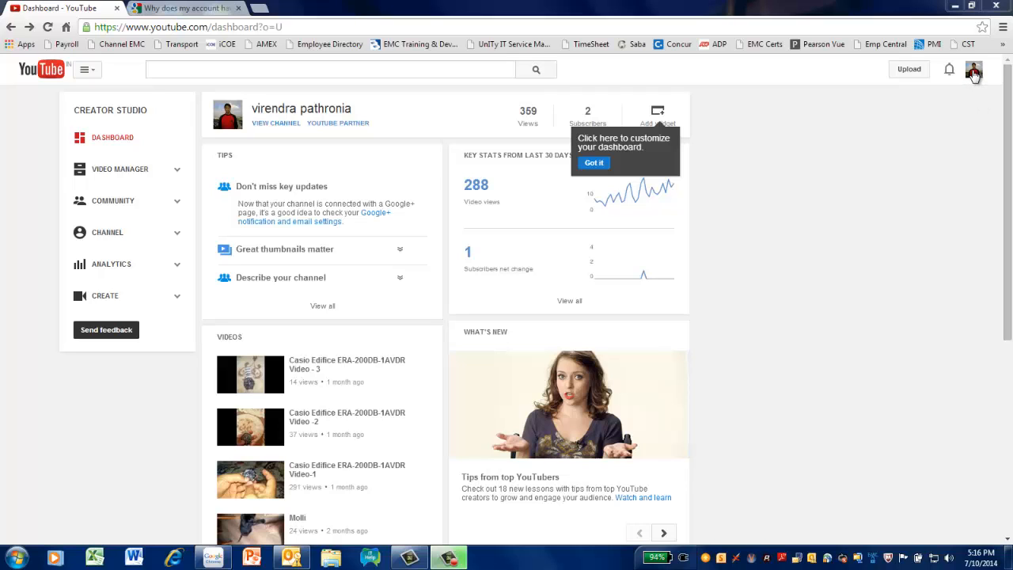
Step: Show the account menu listing the signed-in account and its linked channels
{"action": "left_click", "coordinate": [973, 70]}
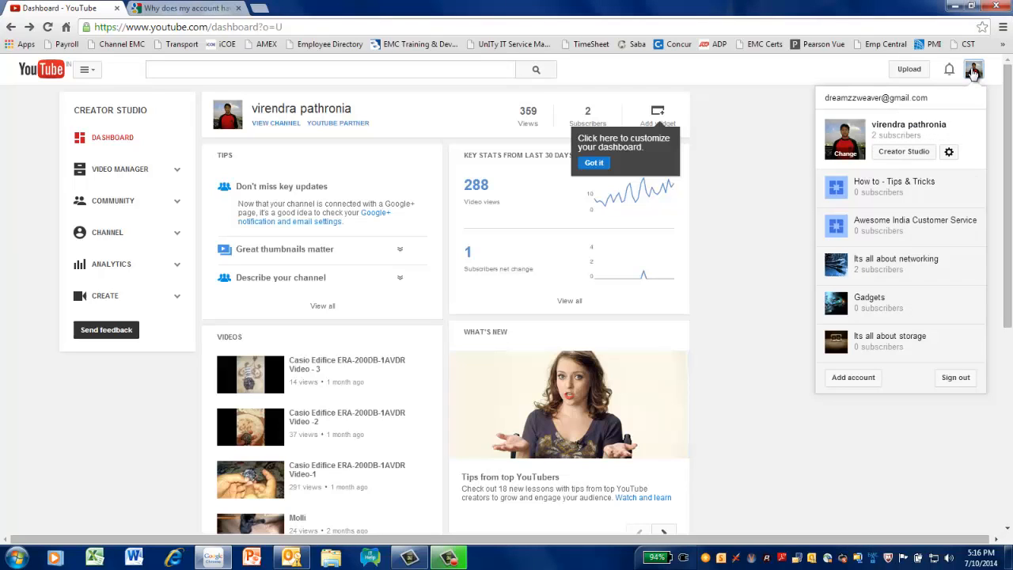
{"action": "mouse_move", "coordinate": [868, 161]}
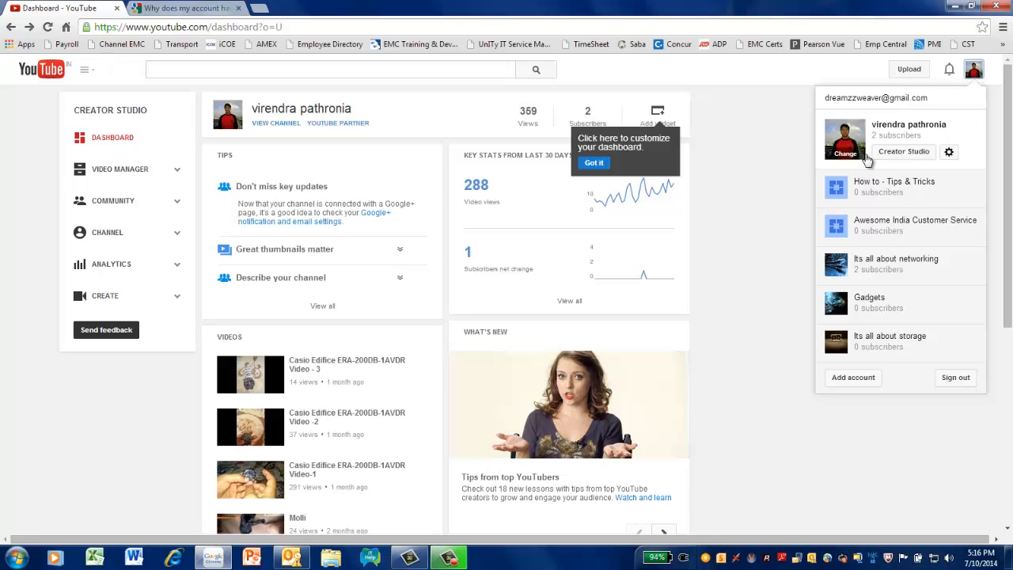
{"action": "mouse_move", "coordinate": [838, 331]}
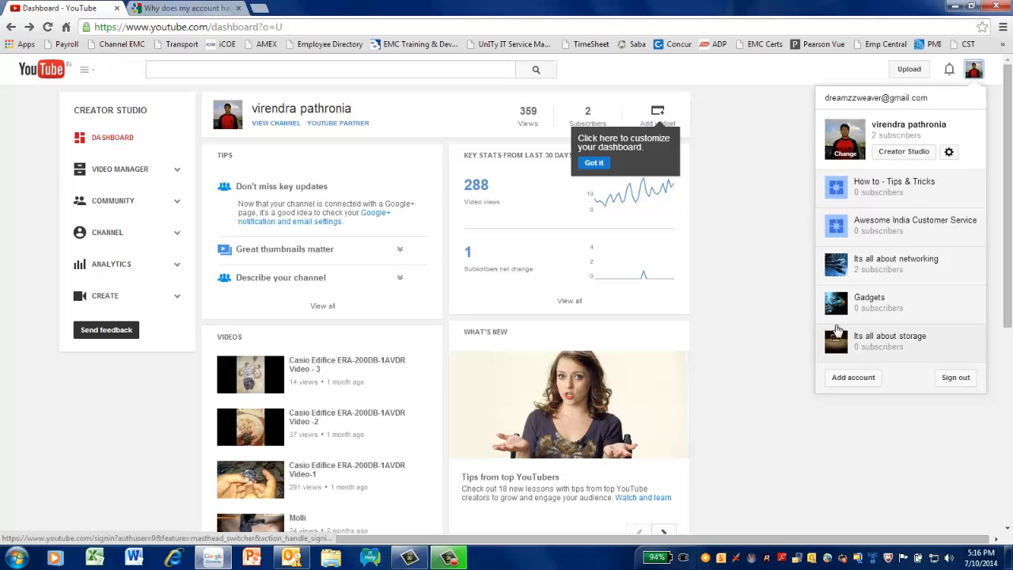
{"action": "mouse_move", "coordinate": [883, 324]}
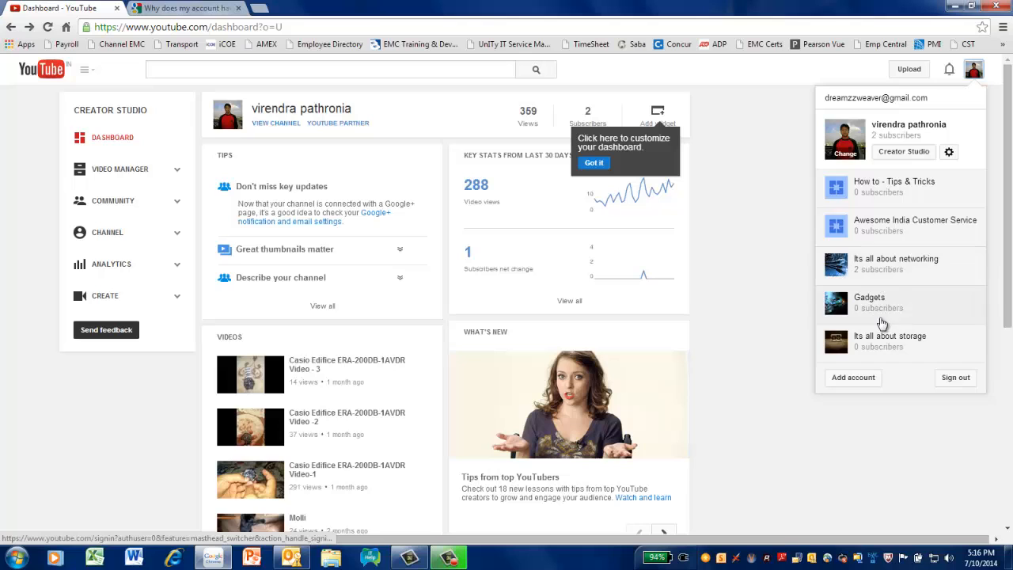
{"action": "mouse_move", "coordinate": [949, 151]}
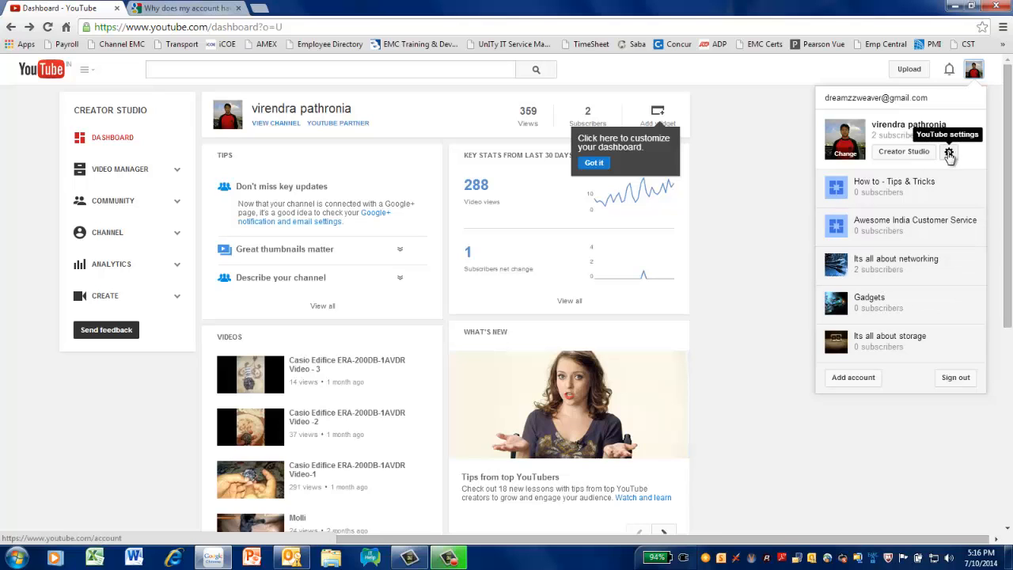
Step: Go through account settings and the channel list to start a new channel
{"action": "left_click", "coordinate": [949, 152]}
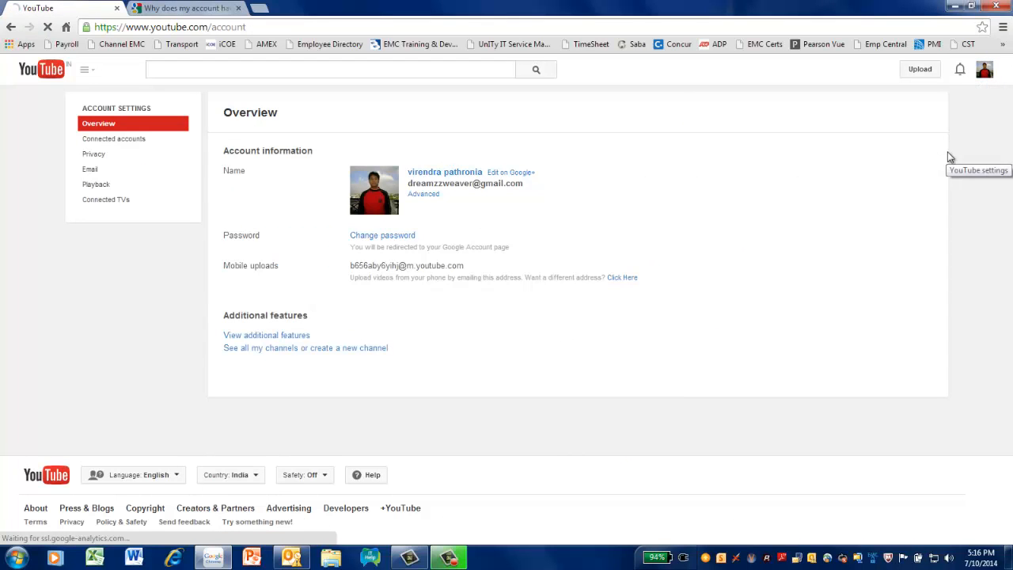
{"action": "mouse_move", "coordinate": [231, 358]}
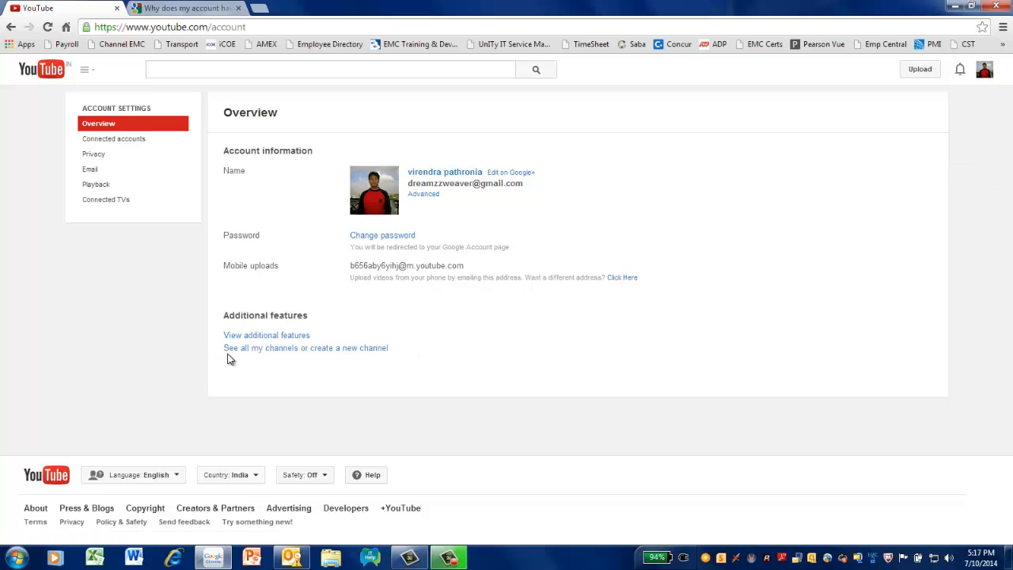
{"action": "mouse_move", "coordinate": [345, 348]}
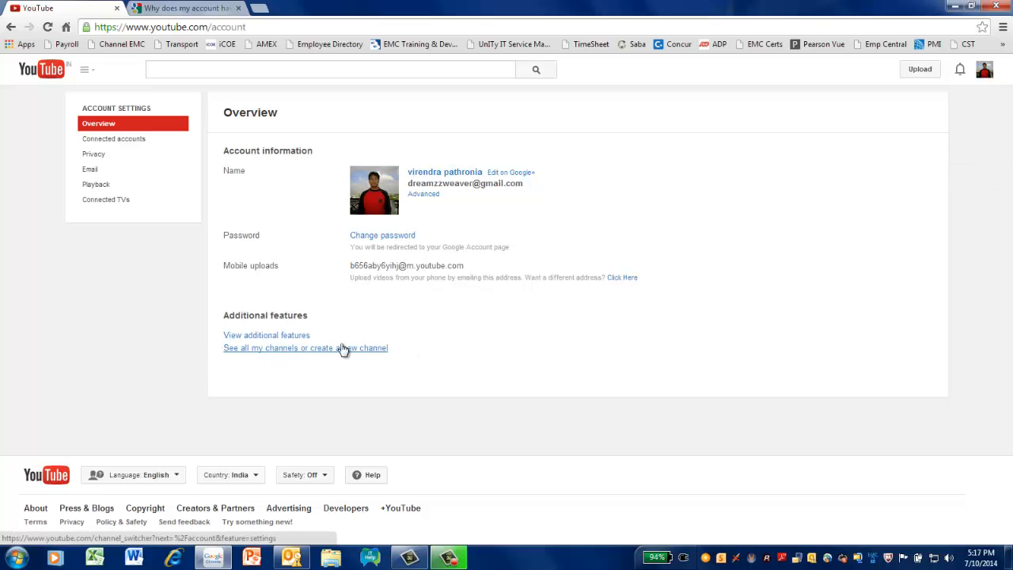
{"action": "left_click", "coordinate": [305, 349]}
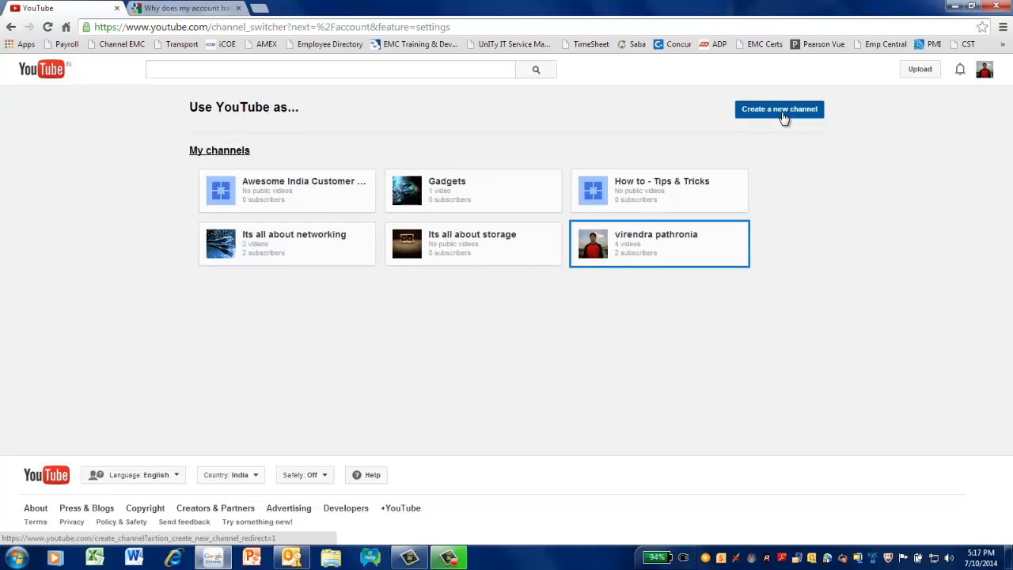
{"action": "left_click", "coordinate": [779, 109]}
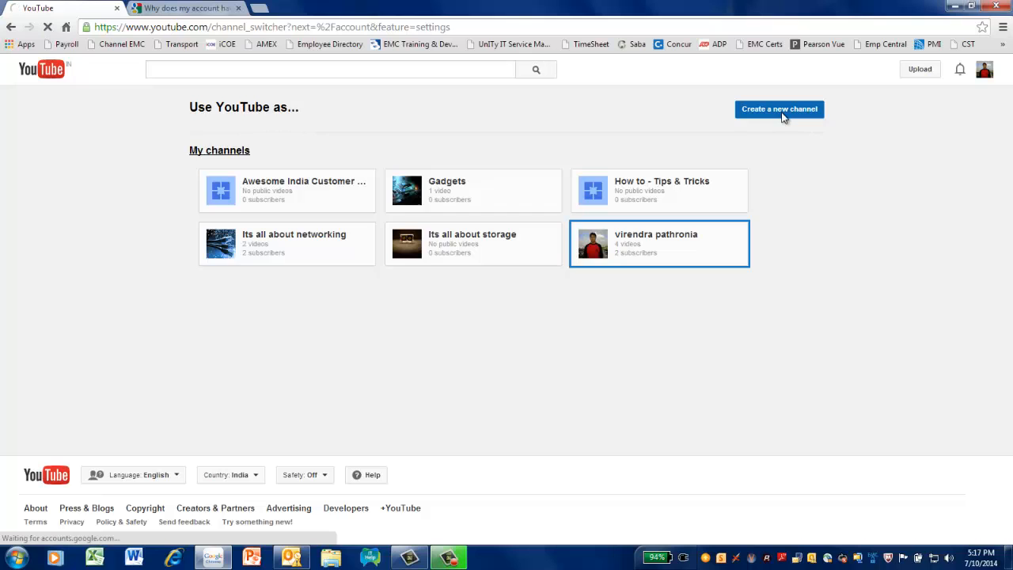
{"action": "left_click", "coordinate": [779, 108]}
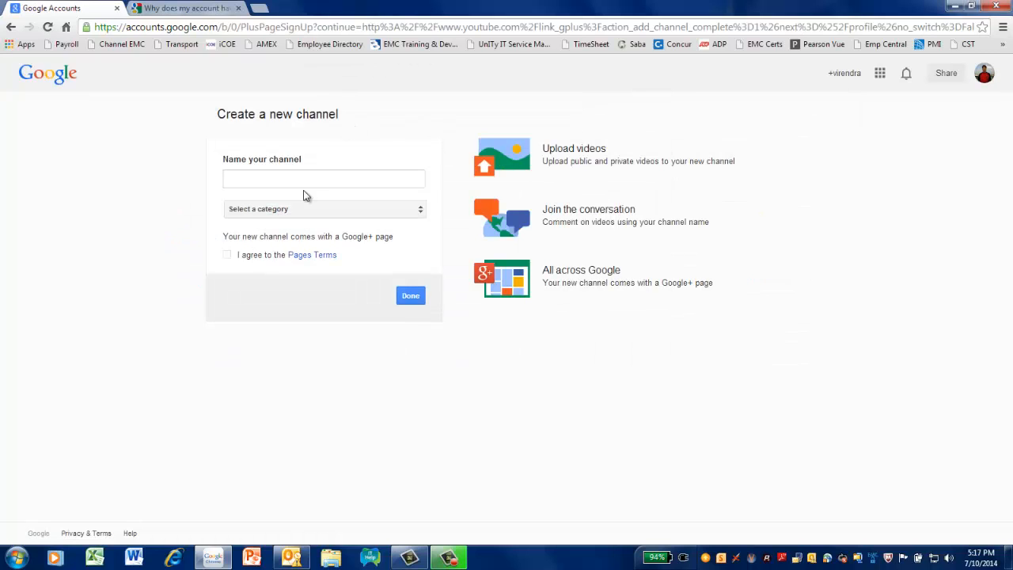
Step: Create a channel named 'test' in category Other, agreeing to the Pages Terms, and submit it
{"action": "type", "text": "tes"}
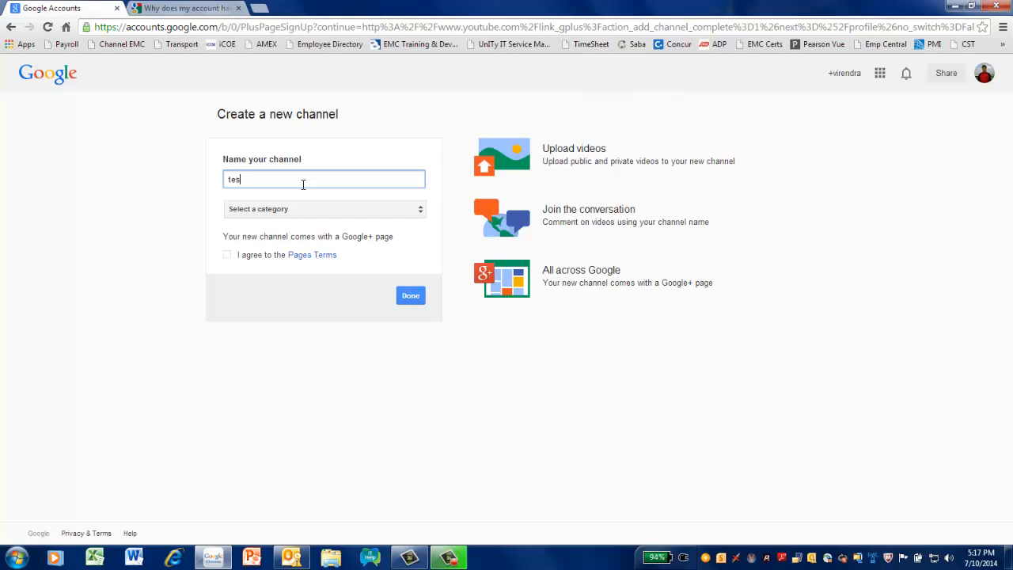
{"action": "left_click", "coordinate": [323, 209]}
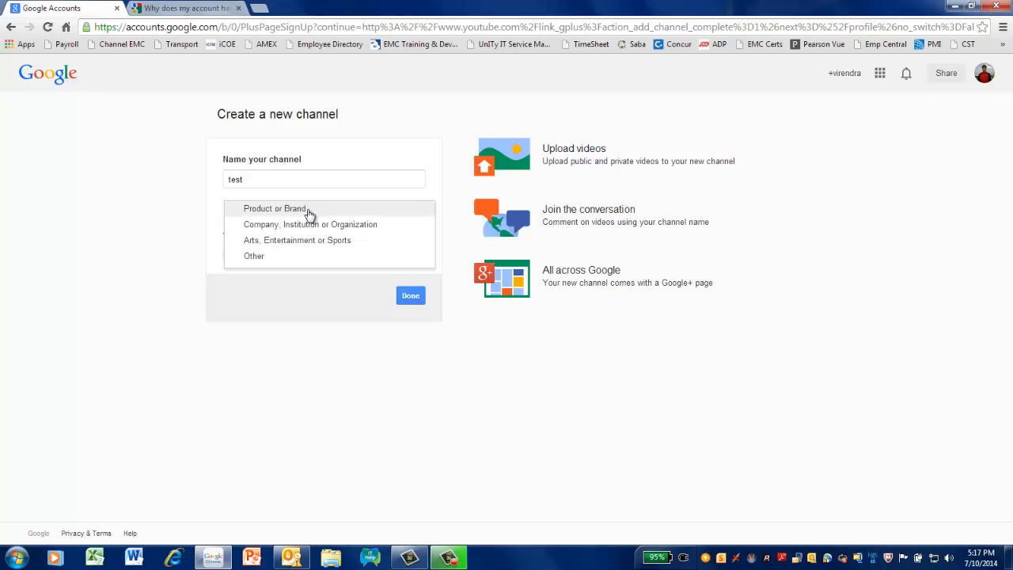
{"action": "left_click", "coordinate": [254, 256]}
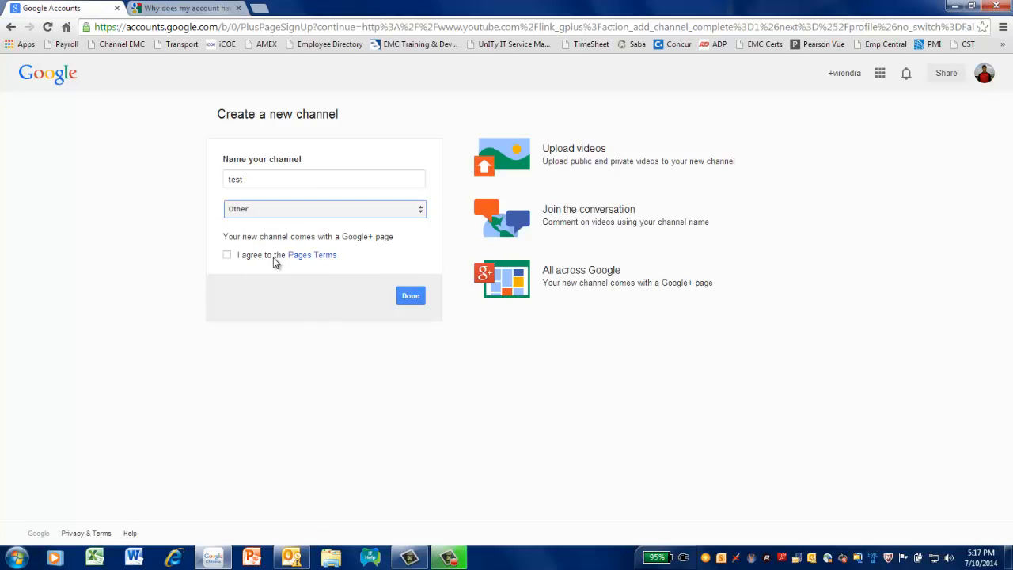
{"action": "left_click", "coordinate": [228, 254]}
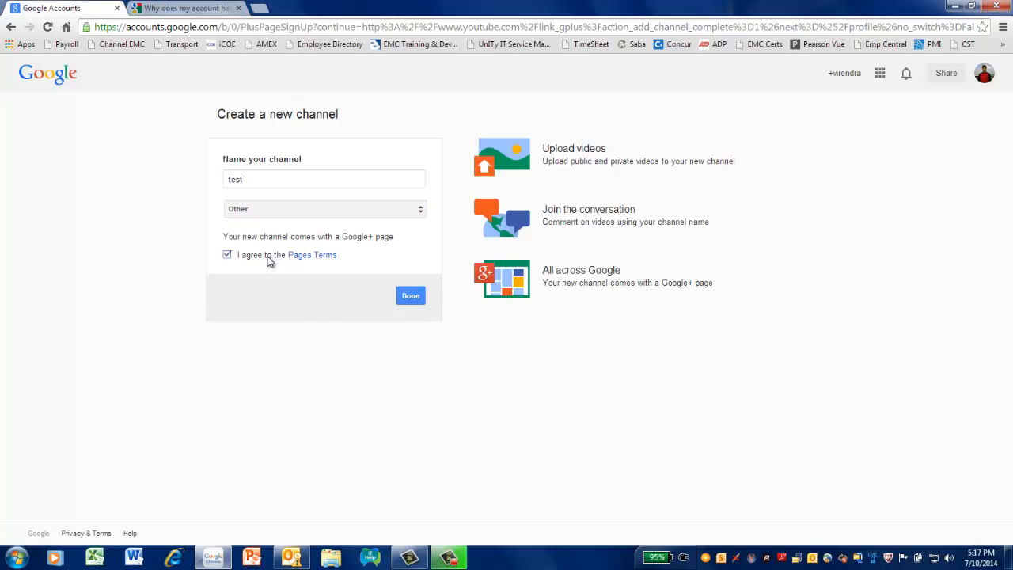
{"action": "left_click", "coordinate": [410, 296]}
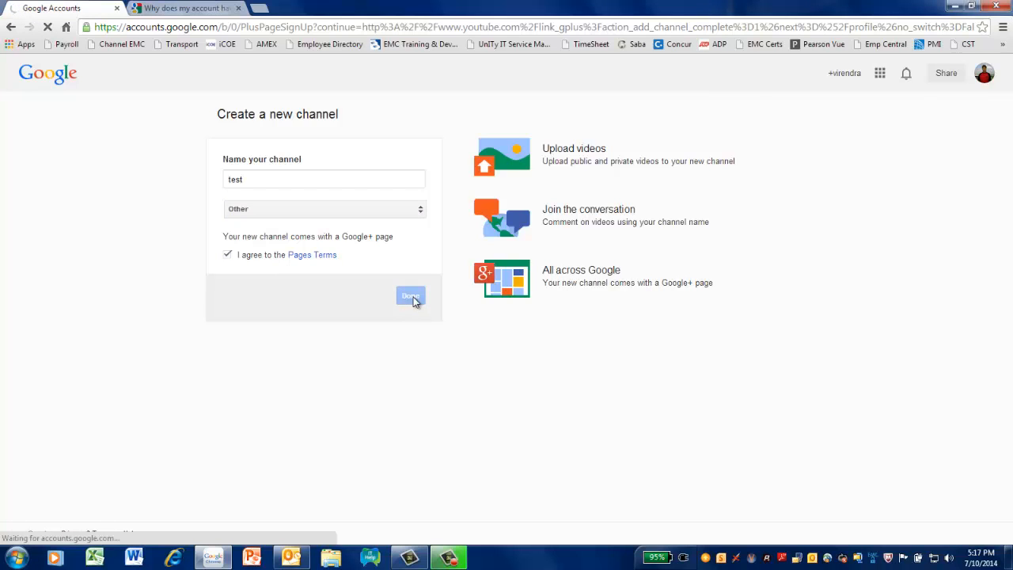
{"action": "left_click", "coordinate": [410, 296]}
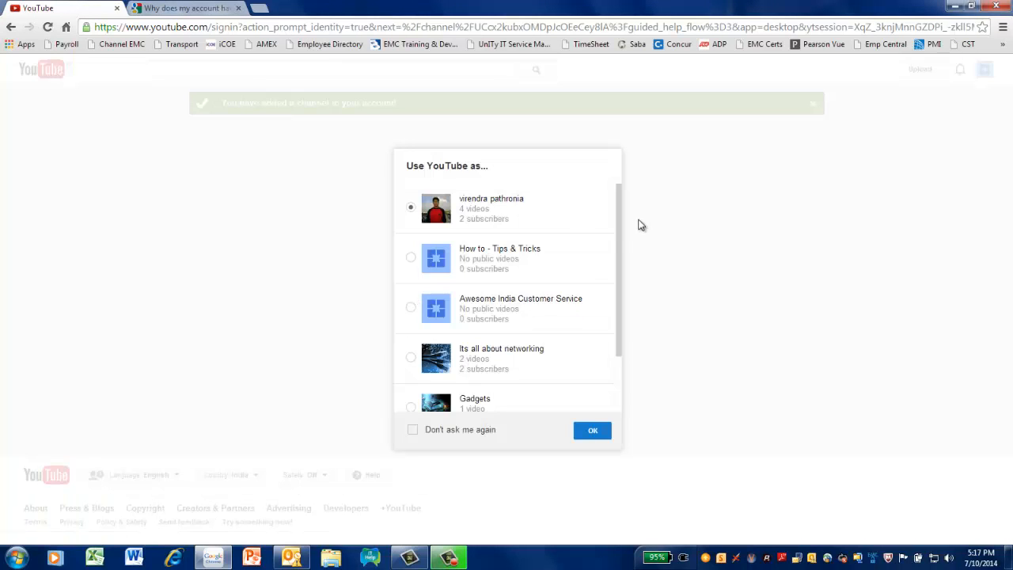
Step: Scroll the 'Use YouTube as' channel list to the end and confirm with OK
{"action": "scroll", "scroll_direction": "down", "scroll_amount": 3}
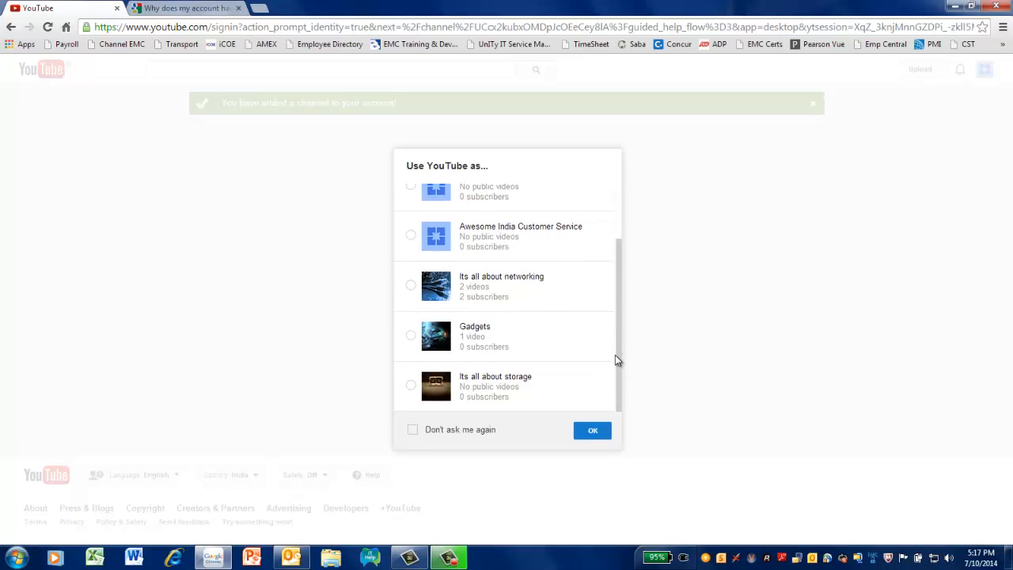
{"action": "mouse_move", "coordinate": [608, 408]}
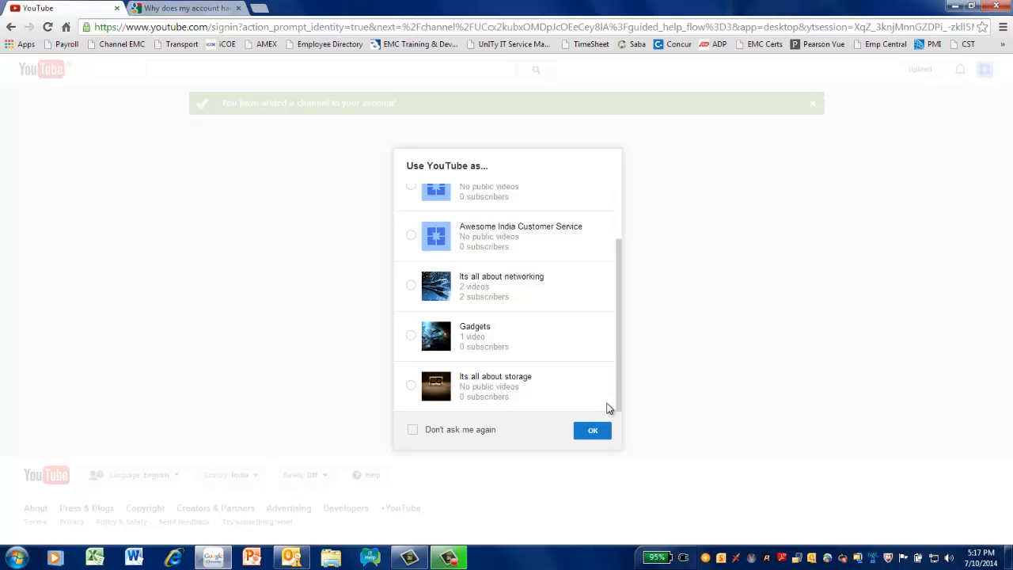
{"action": "left_click", "coordinate": [592, 431]}
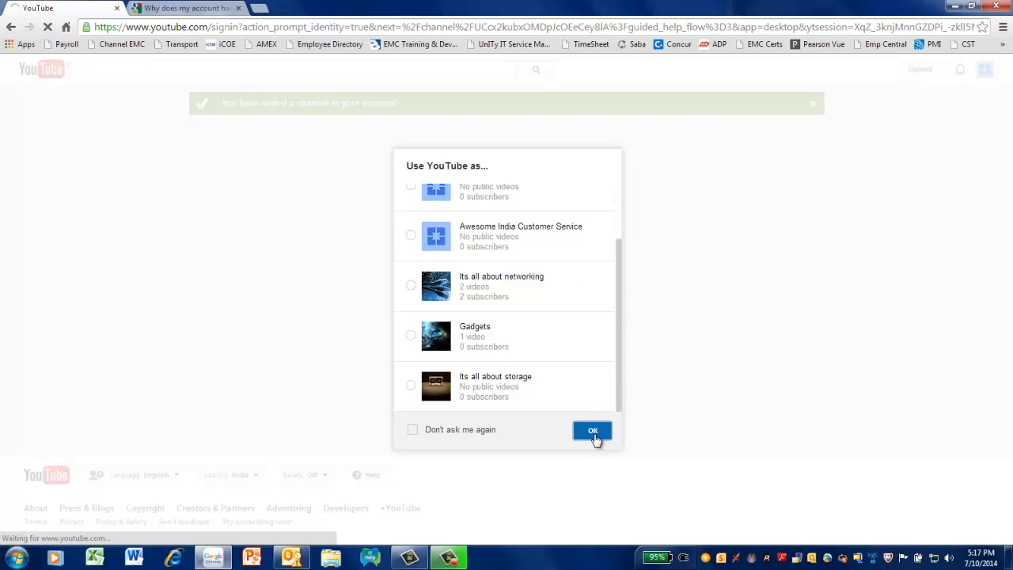
Step: Confirm the channel choice to land on the empty 'test' channel page
{"action": "left_click", "coordinate": [592, 431]}
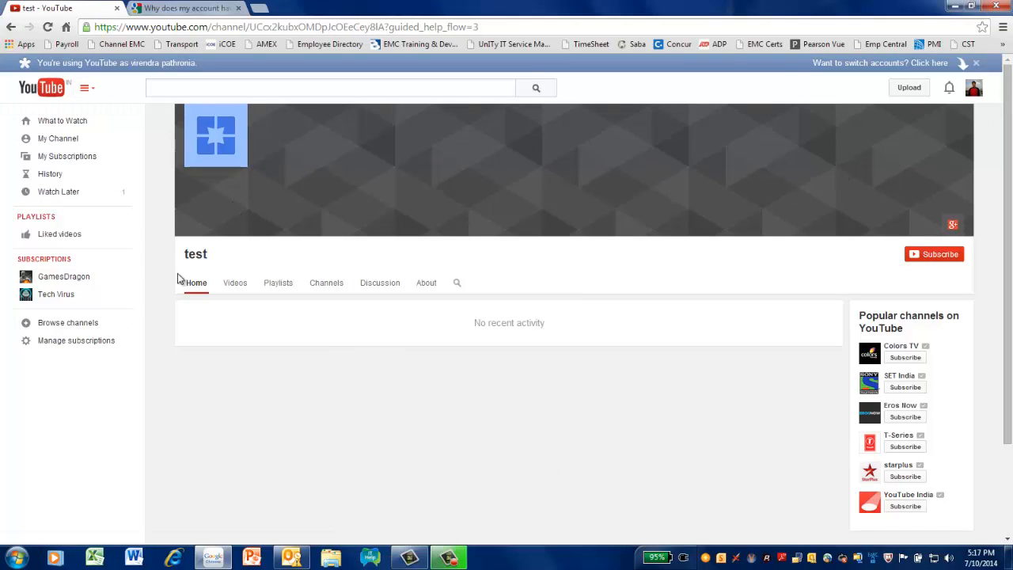
{"action": "mouse_move", "coordinate": [848, 77]}
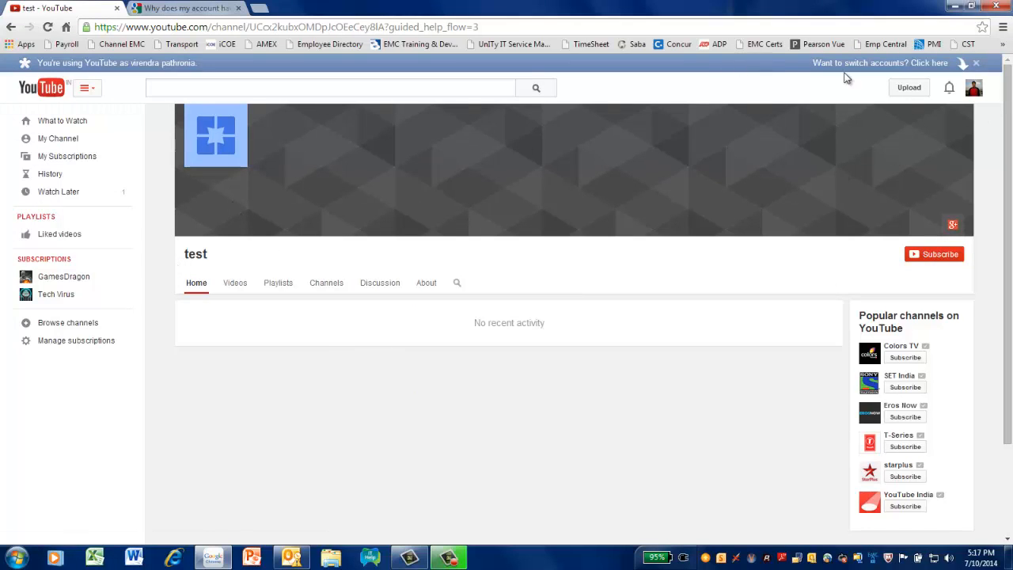
{"action": "mouse_move", "coordinate": [953, 88]}
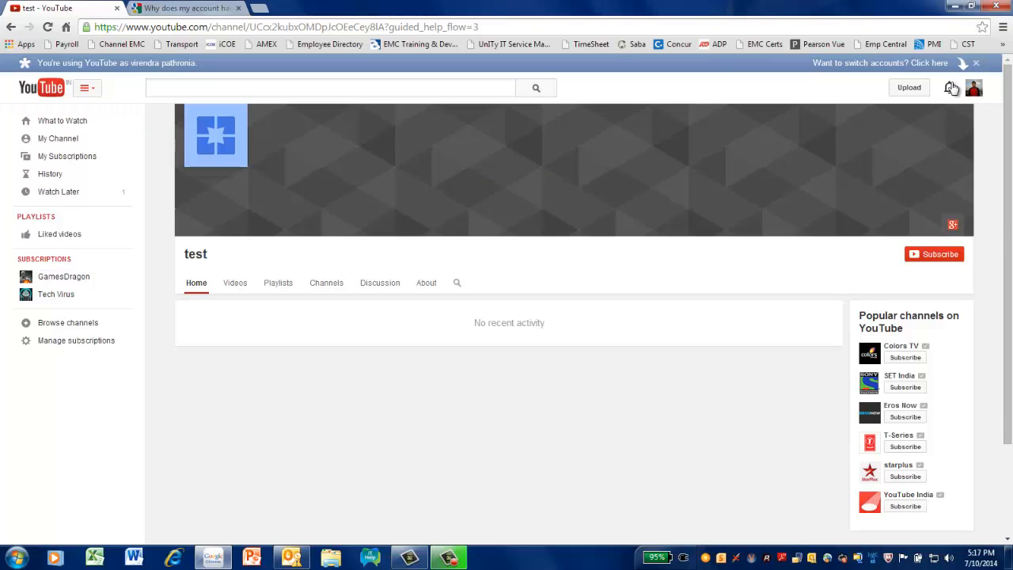